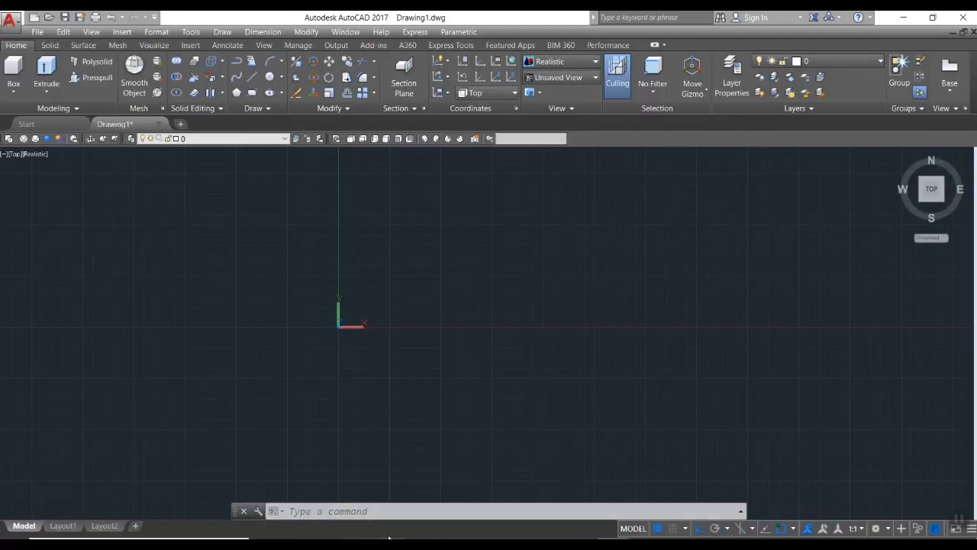
mouse_move(192, 242)
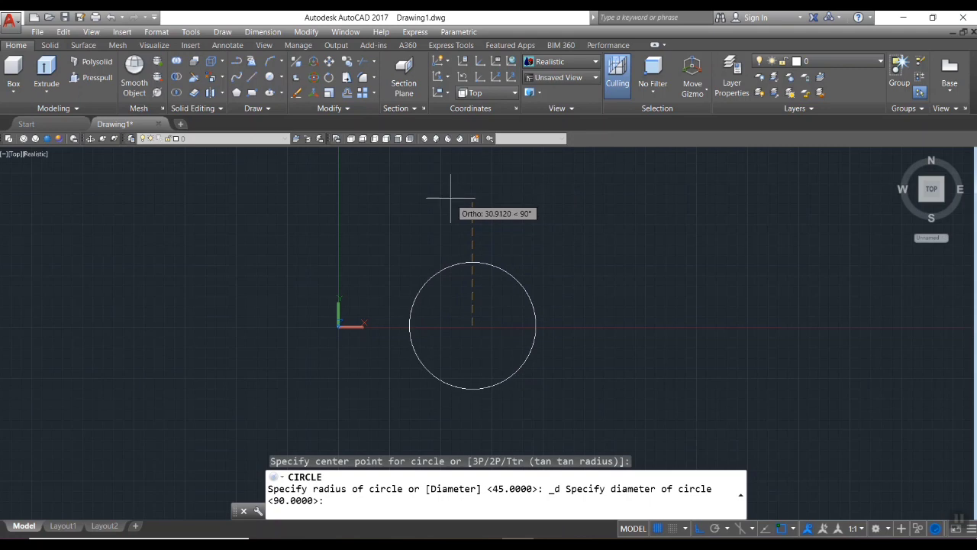
Step: Draw two more circles on the shared centre, diameters 50 and 78
type("50")
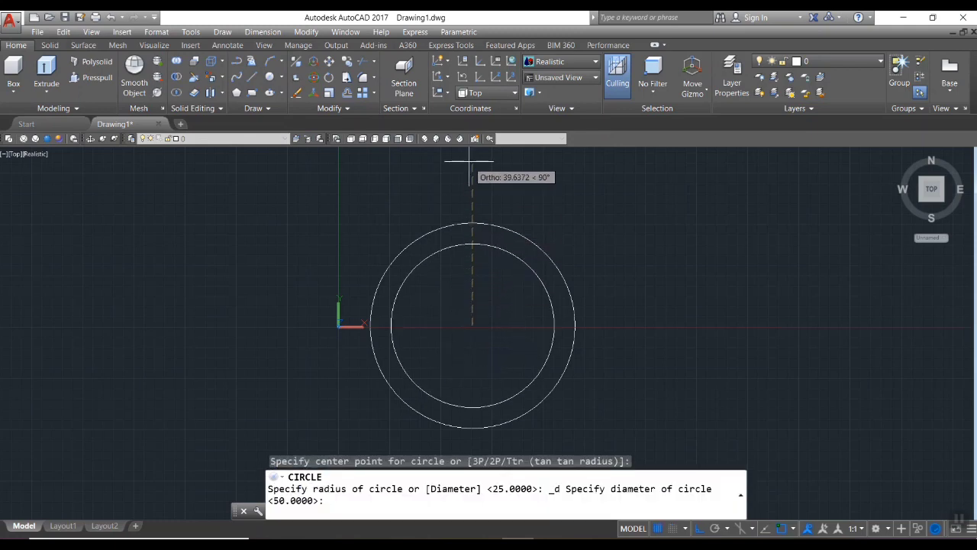
type("78")
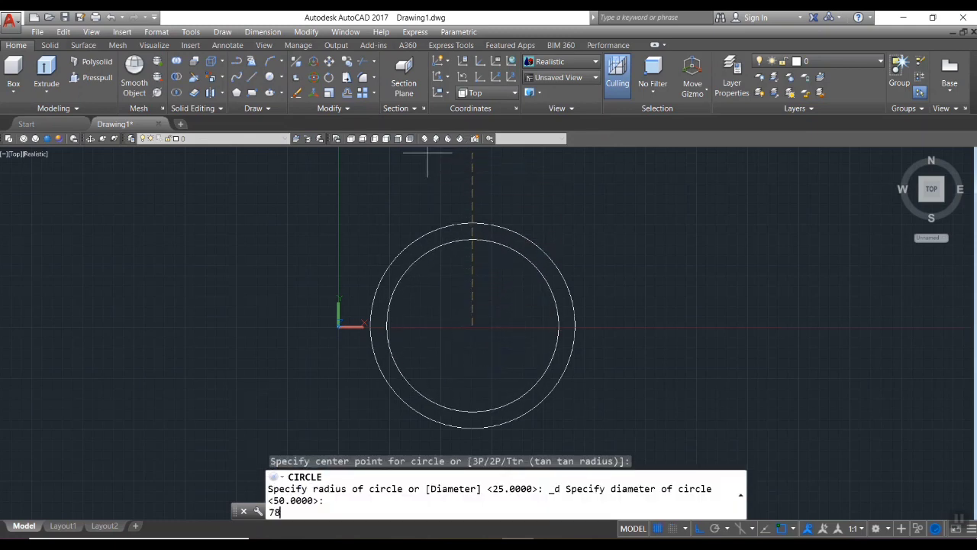
key("Enter")
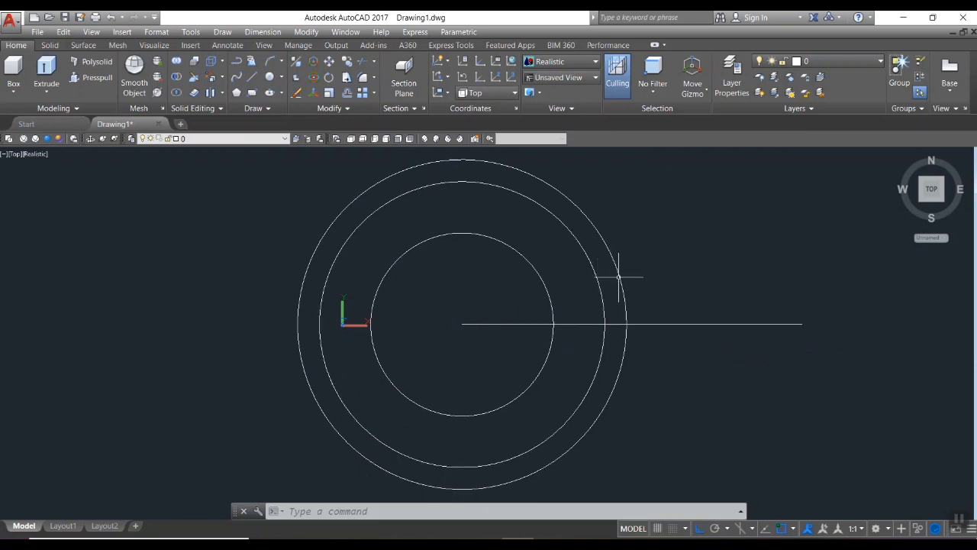
mouse_move(620, 481)
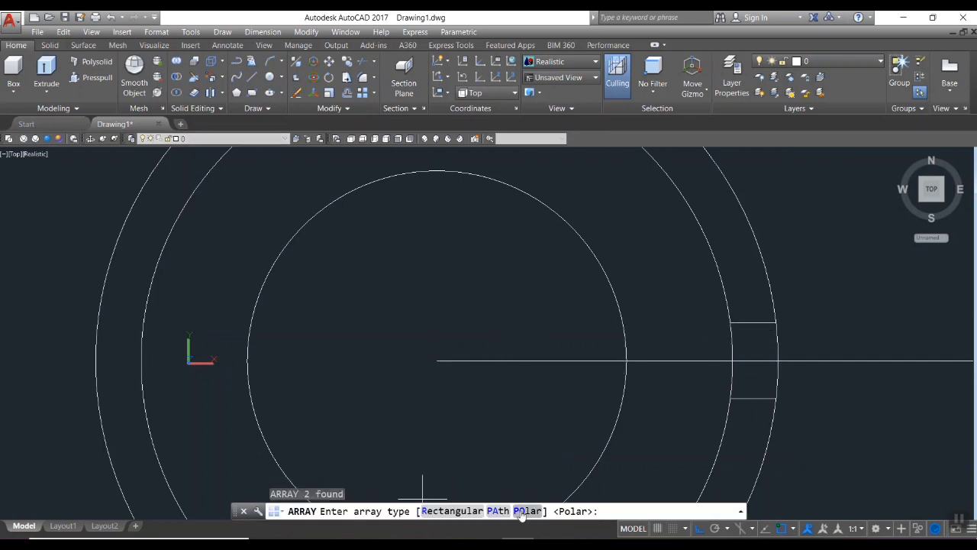
Step: Choose a polar array to copy the two tooth lines around the ring
left_click(528, 510)
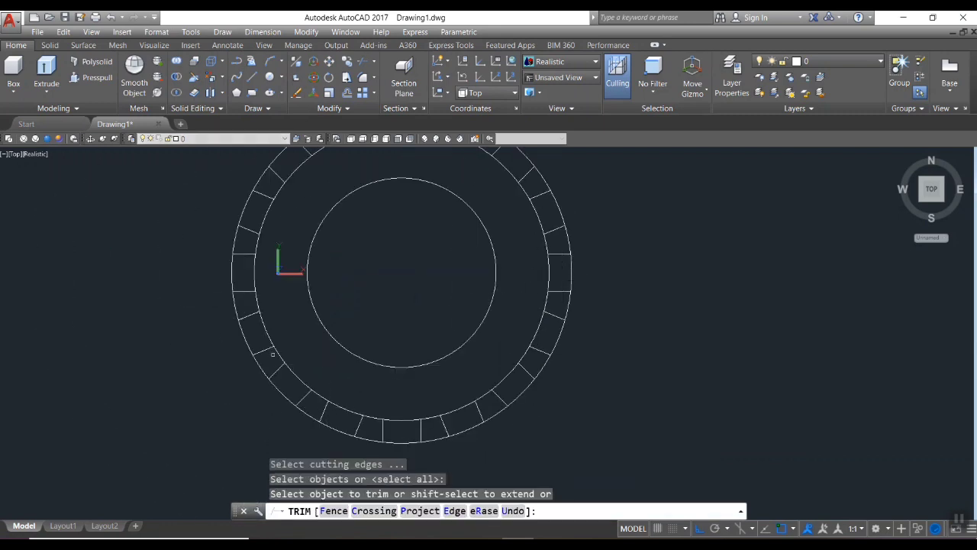
Step: Trim the unwanted arc and line segments between teeth to leave the gear outline
left_click(534, 208)
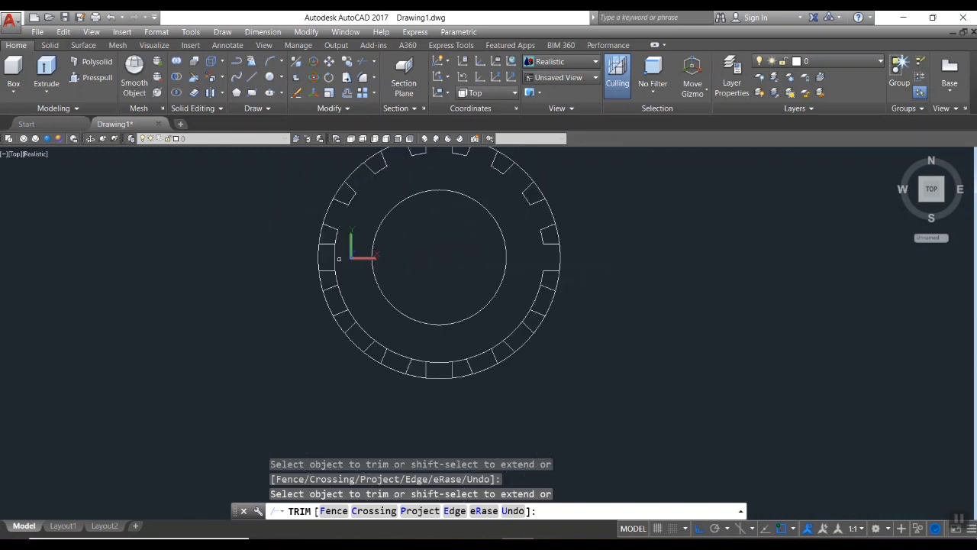
left_click(402, 355)
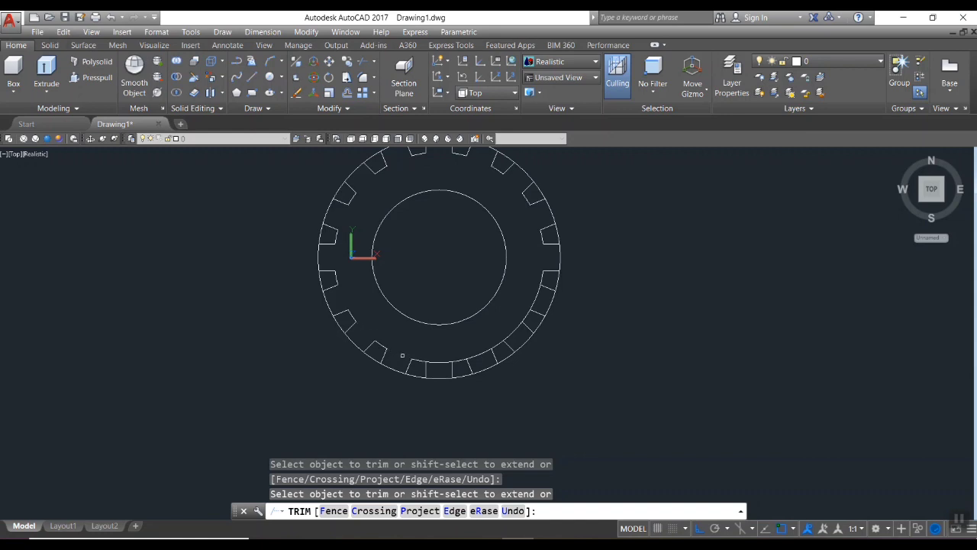
left_click(546, 296)
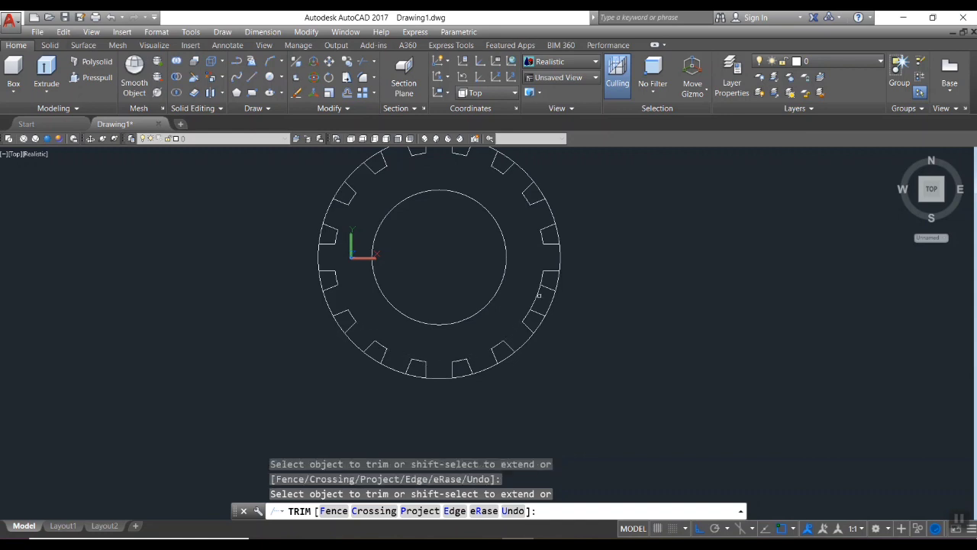
left_click(538, 188)
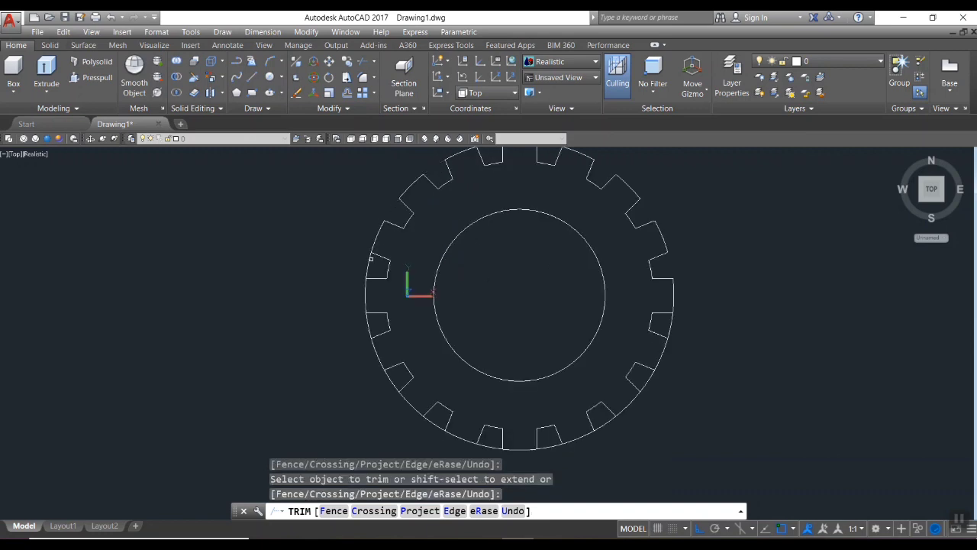
left_click(432, 424)
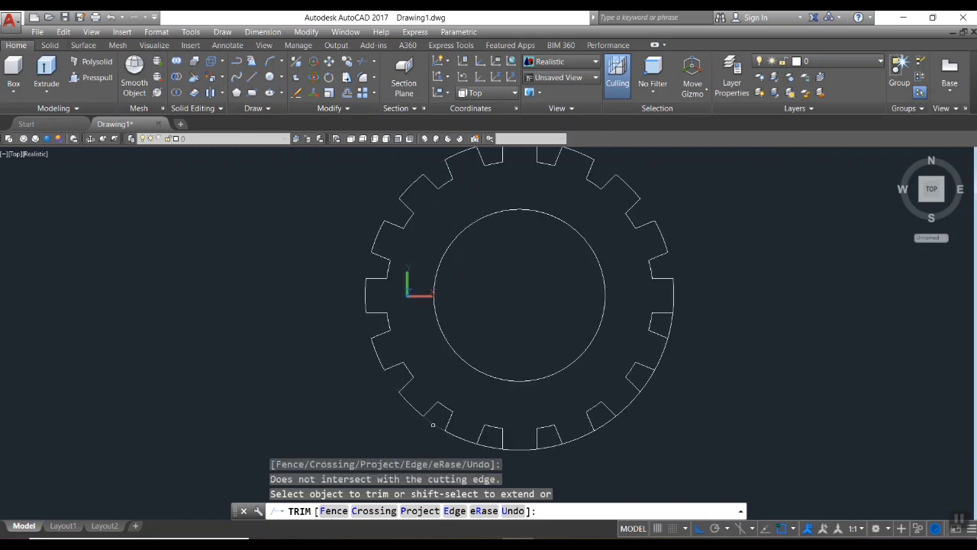
left_click(607, 422)
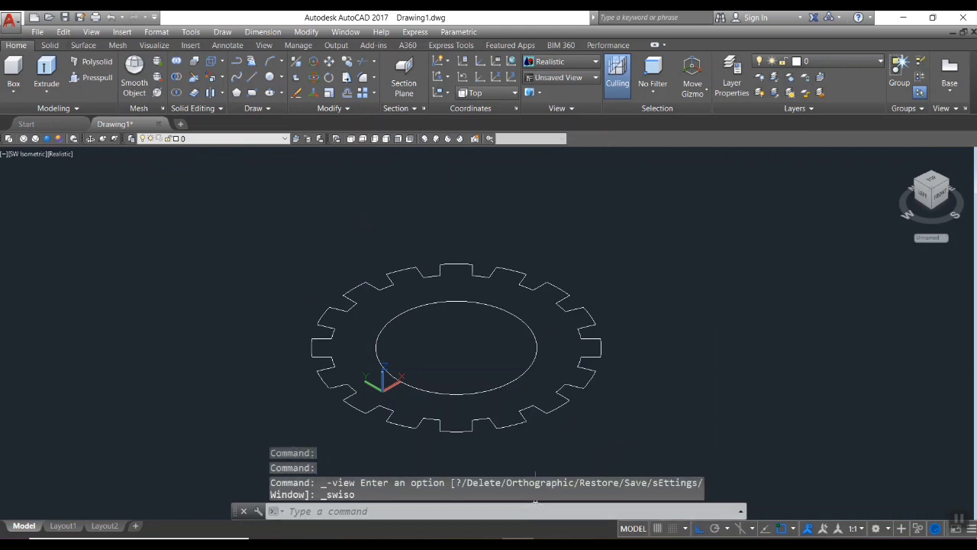
Step: Create boundary polylines with BO by picking a point inside the gear outline
type("BOUNDARY Pick internal point:")
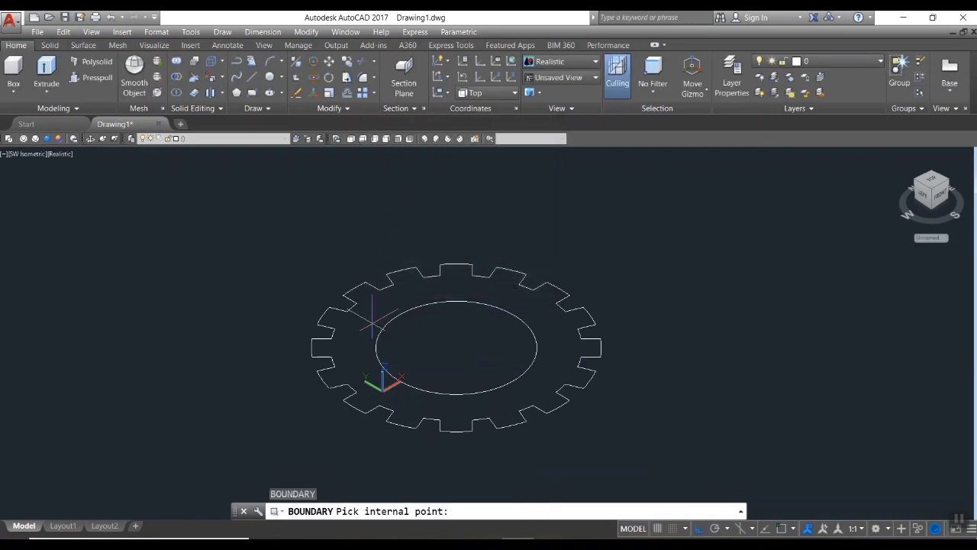
left_click(420, 267)
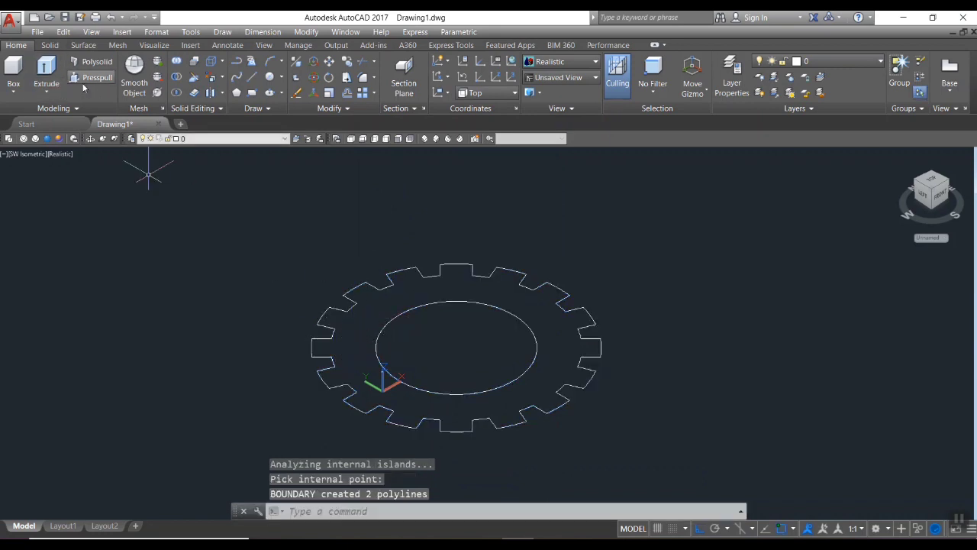
left_click(94, 77)
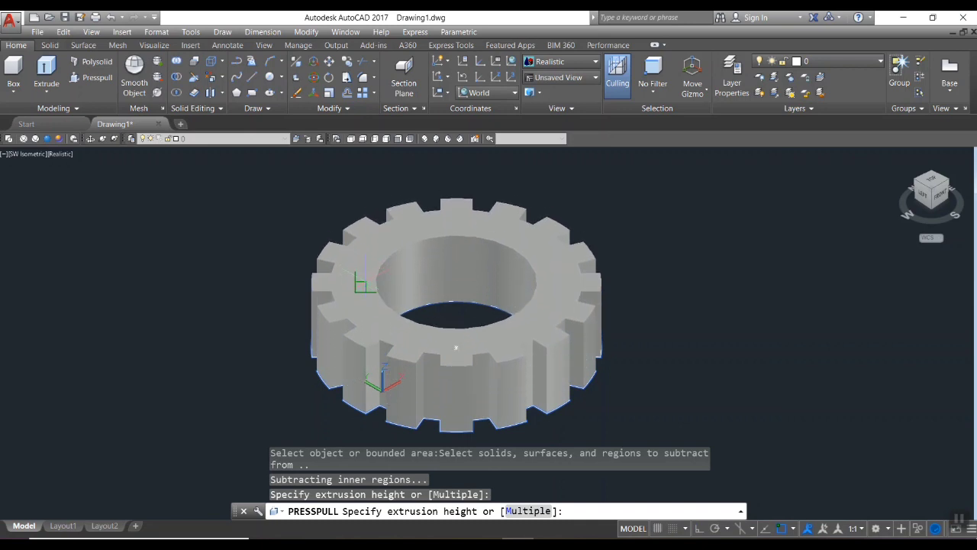
Step: Press-pull the gear region up 10 units, leaving the central hole
type("10")
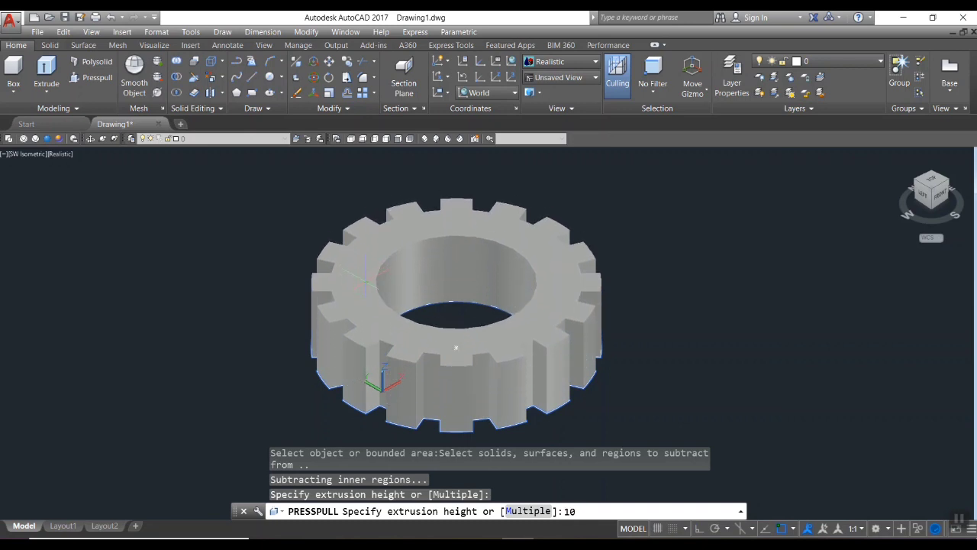
key("enter")
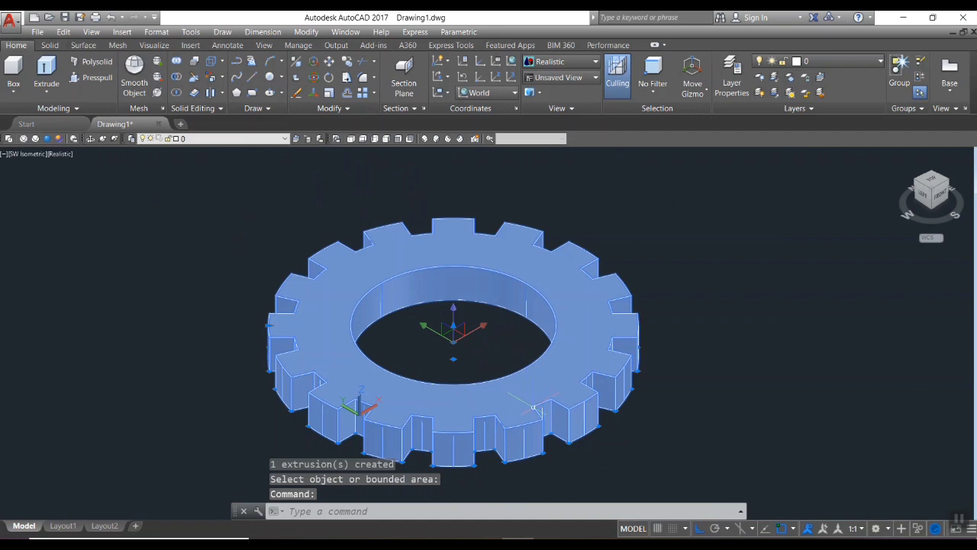
Step: Set the solid gear's colour to Color 92 in Properties, then deselect
type("PR")
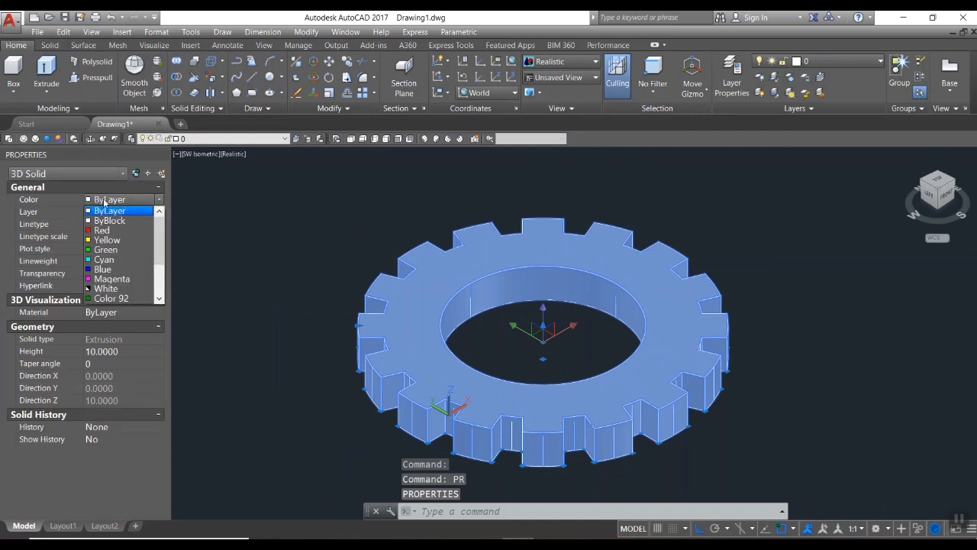
left_click(106, 249)
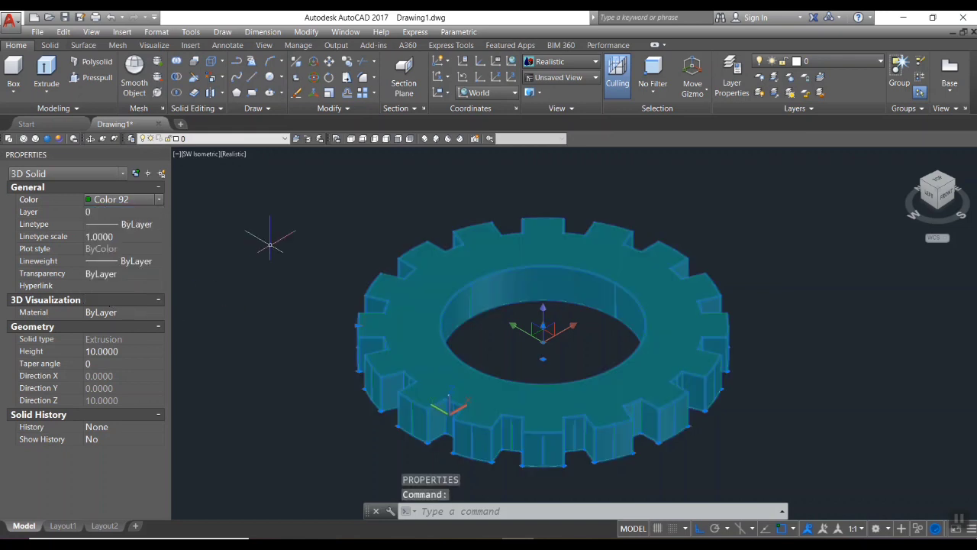
key("Escape")
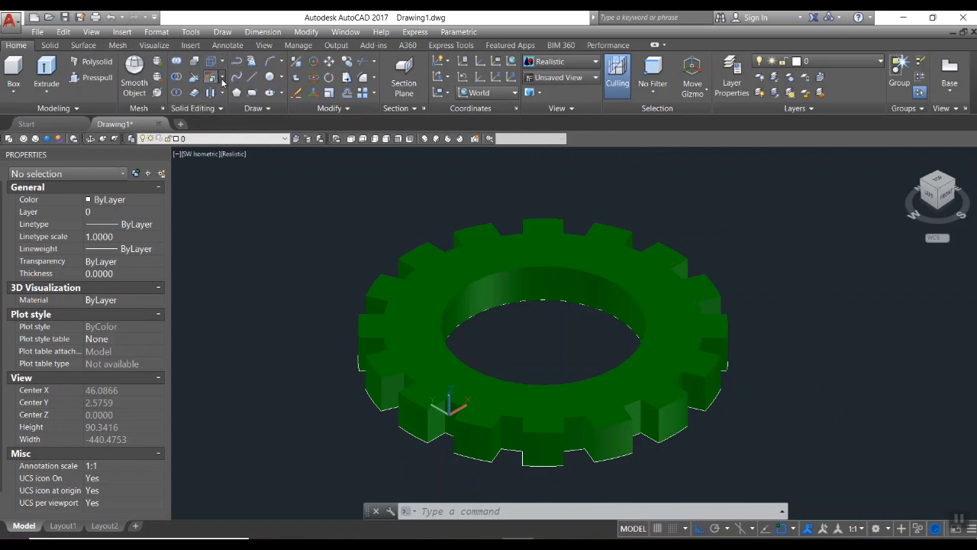
Step: Recolour the gear's inner bore face orange with Color Faces
left_click(223, 79)
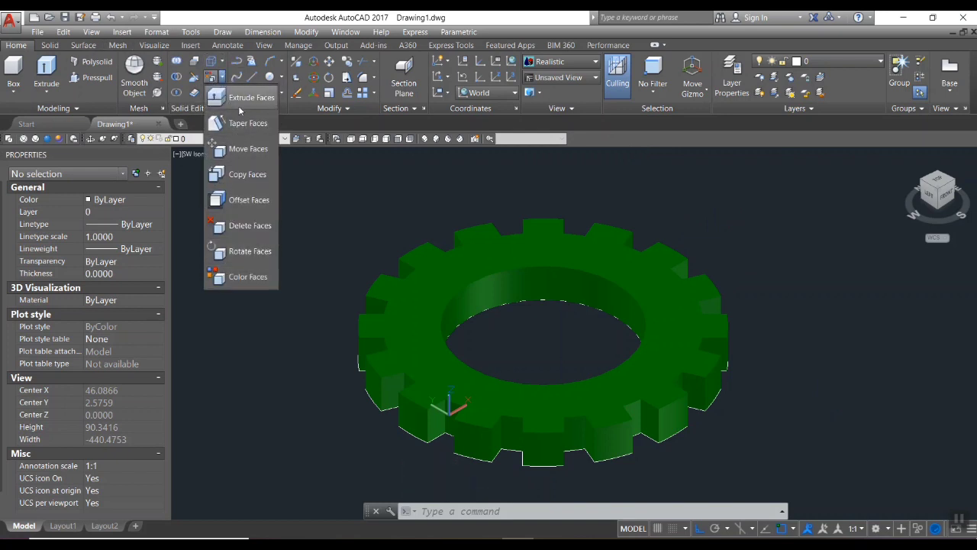
left_click(251, 97)
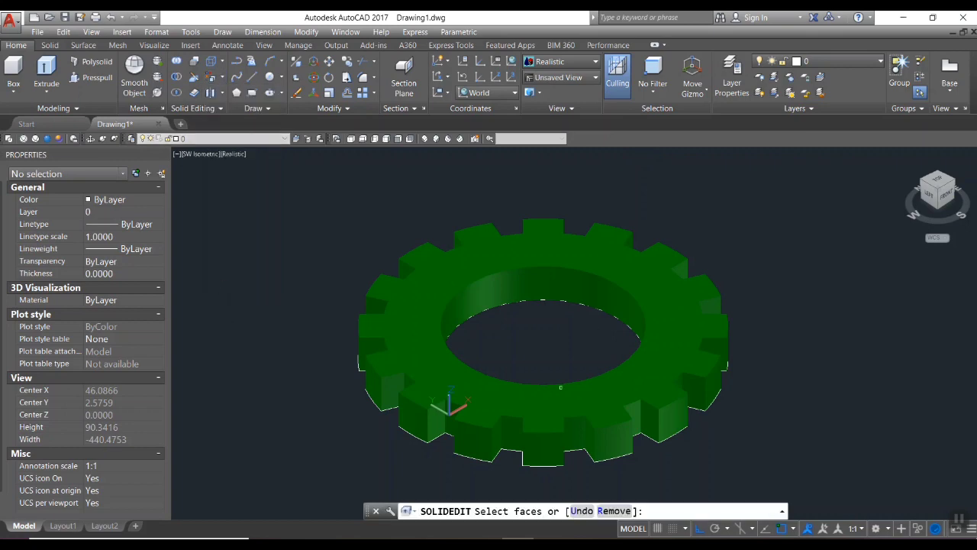
left_click(561, 328)
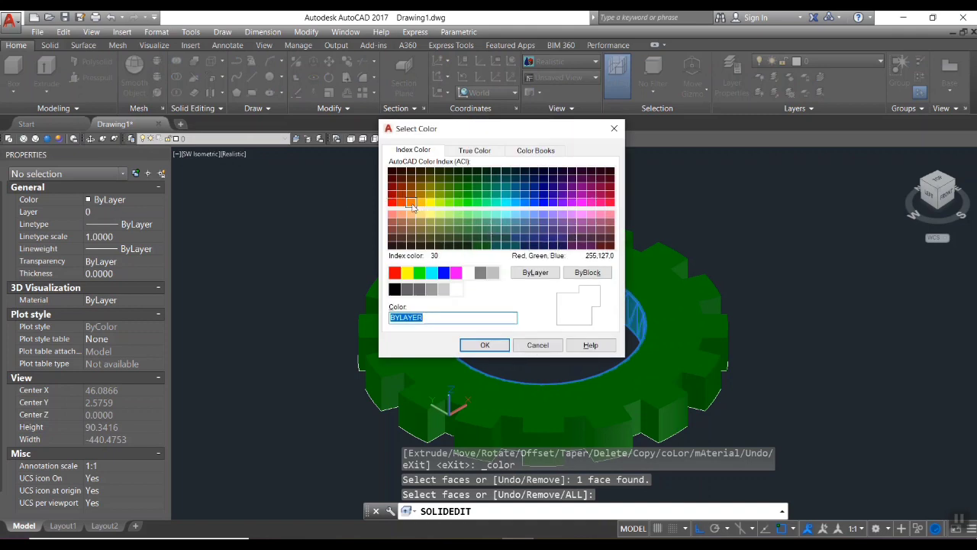
left_click(484, 344)
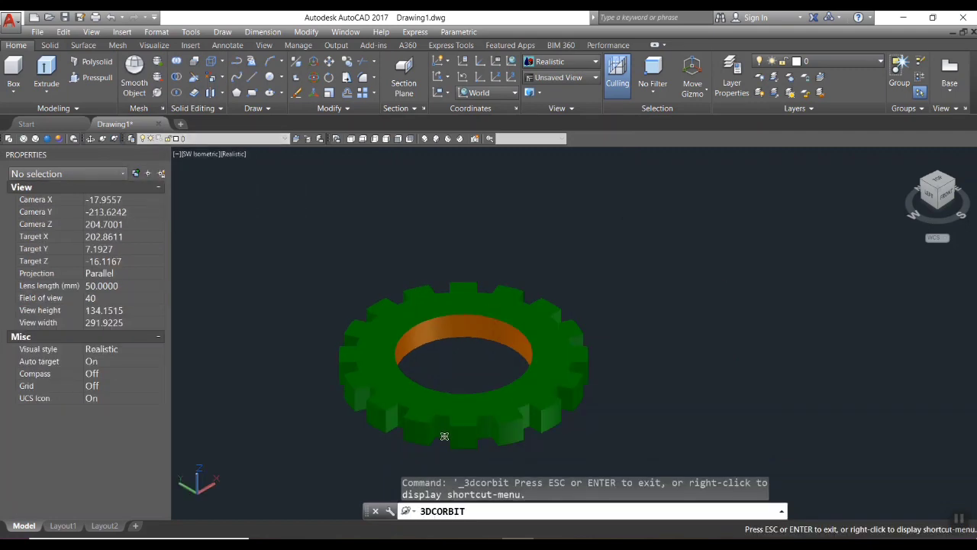
Step: Orbit the green gear to view it edge-on and show the orange bore
left_click_drag(444, 436, 480, 300)
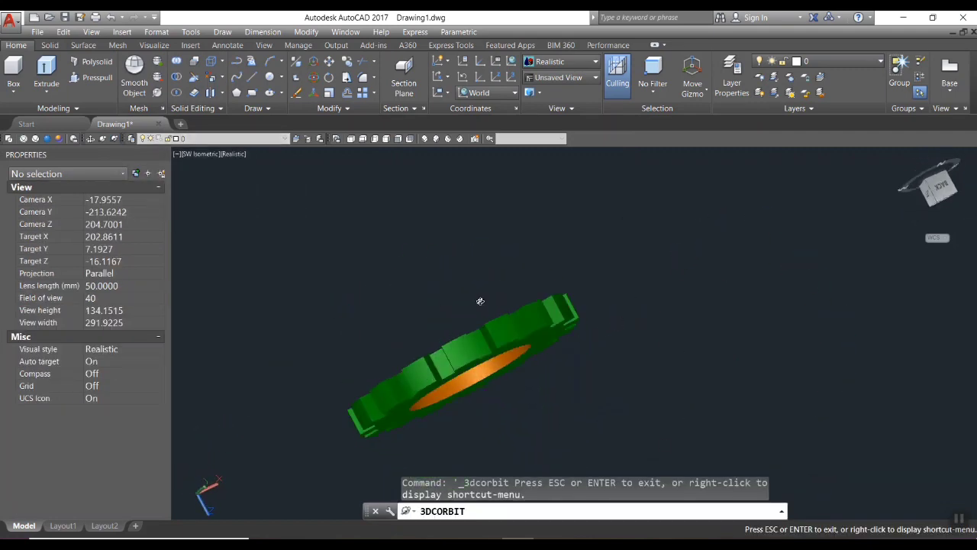
left_click_drag(480, 300, 450, 311)
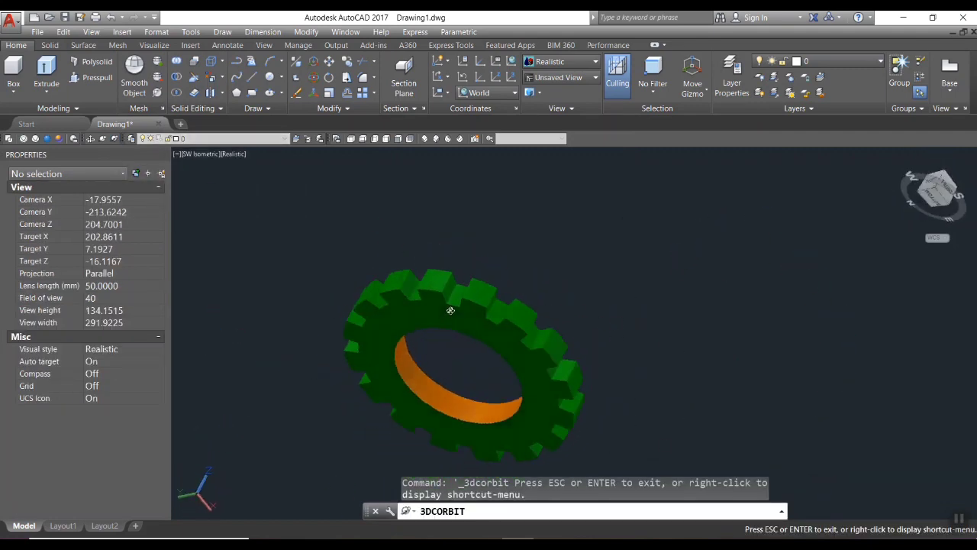